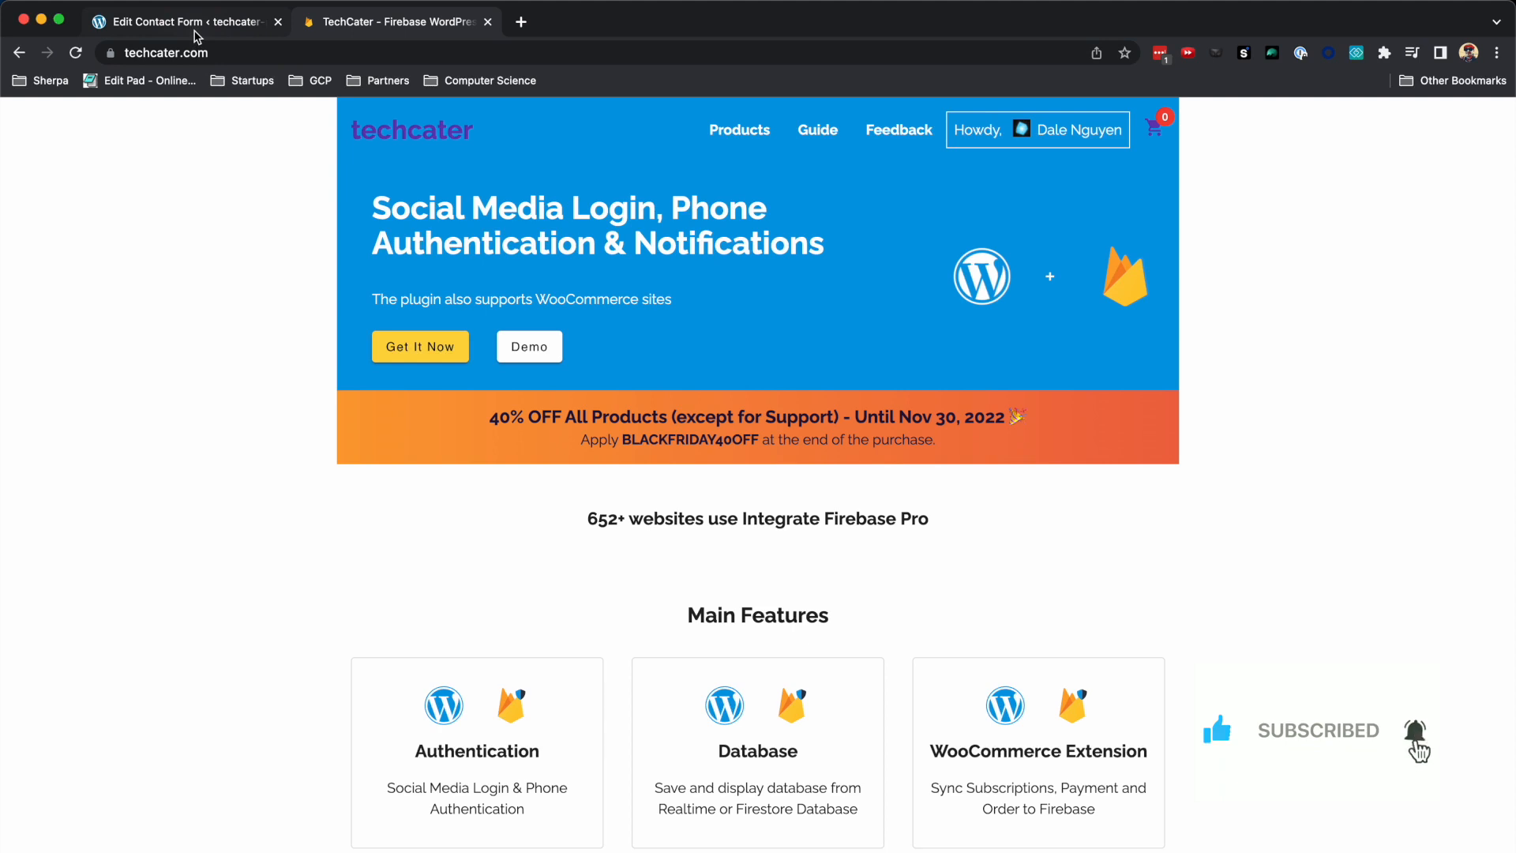
Step: Switch to the browser tab with the Members – Membership & User Role Editor plugin page
left_click(184, 21)
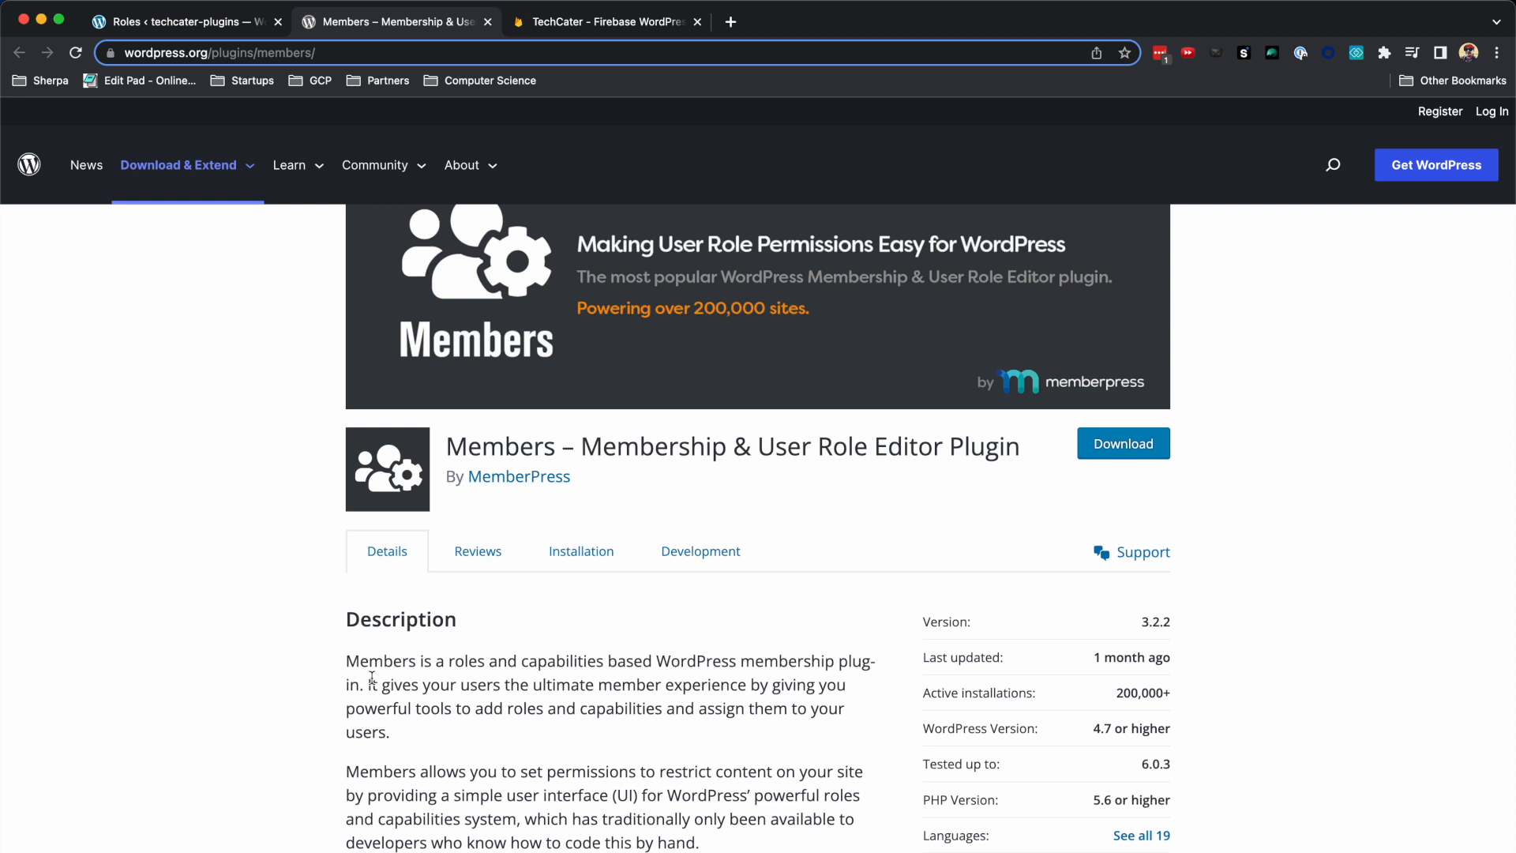
Step: Switch to the Members Roles admin tab and scroll through the eight roles, including Freemium
left_click(184, 21)
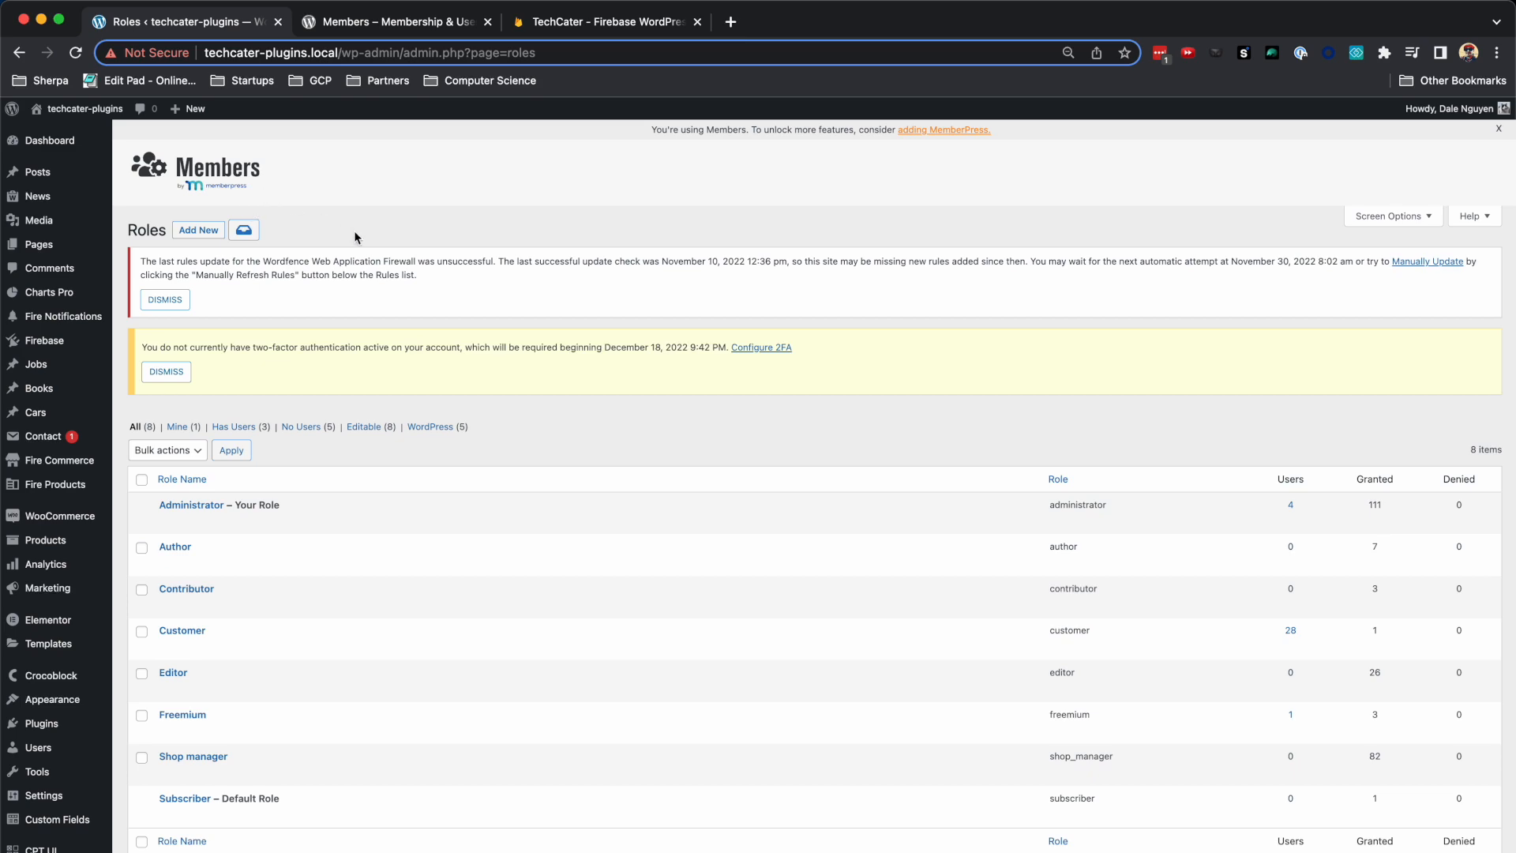
scroll("down", 3)
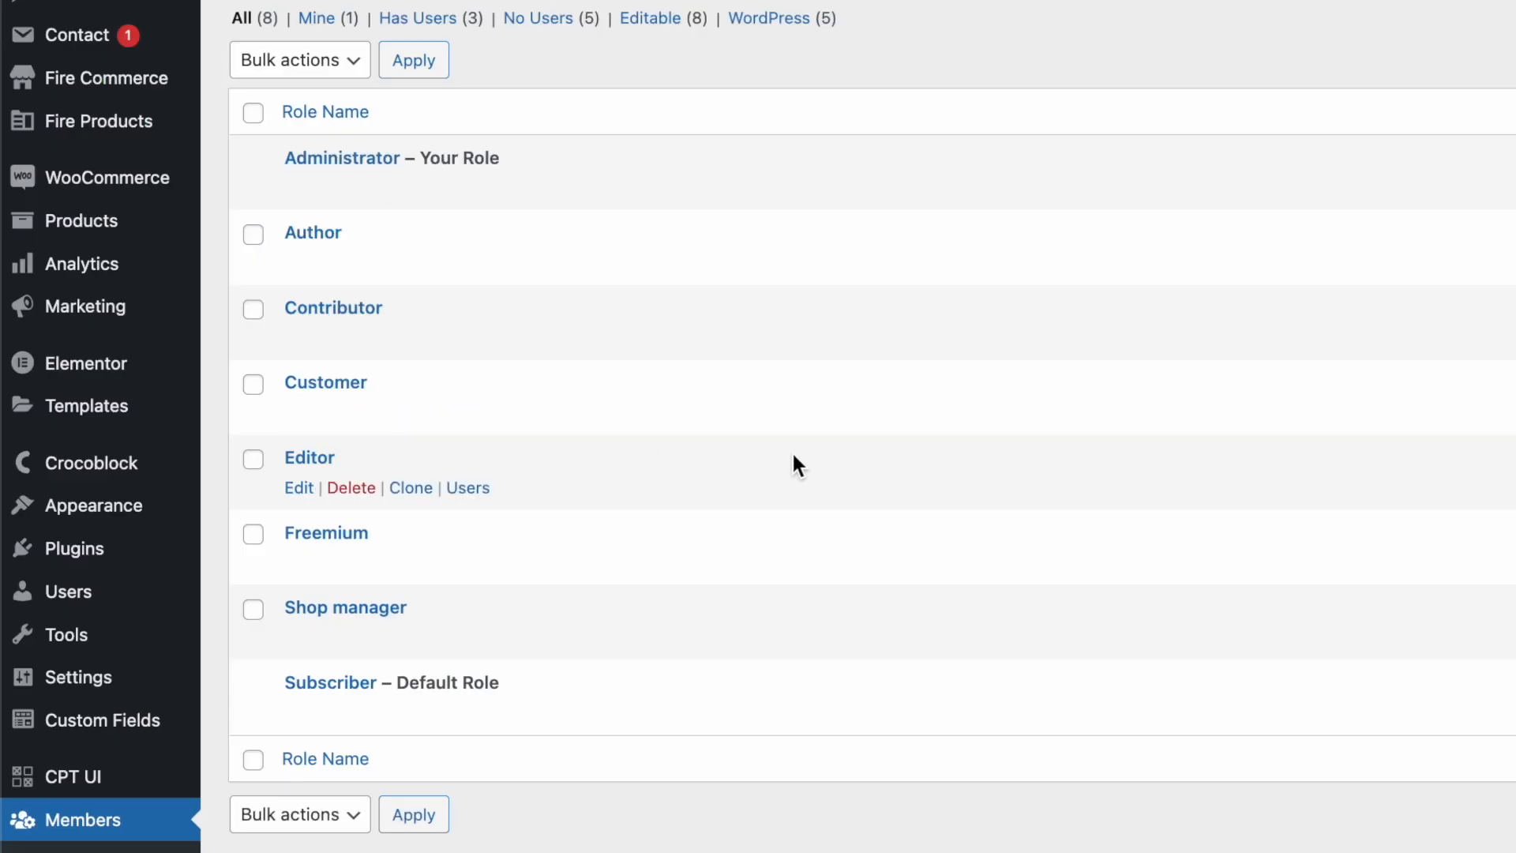
mouse_move(413, 330)
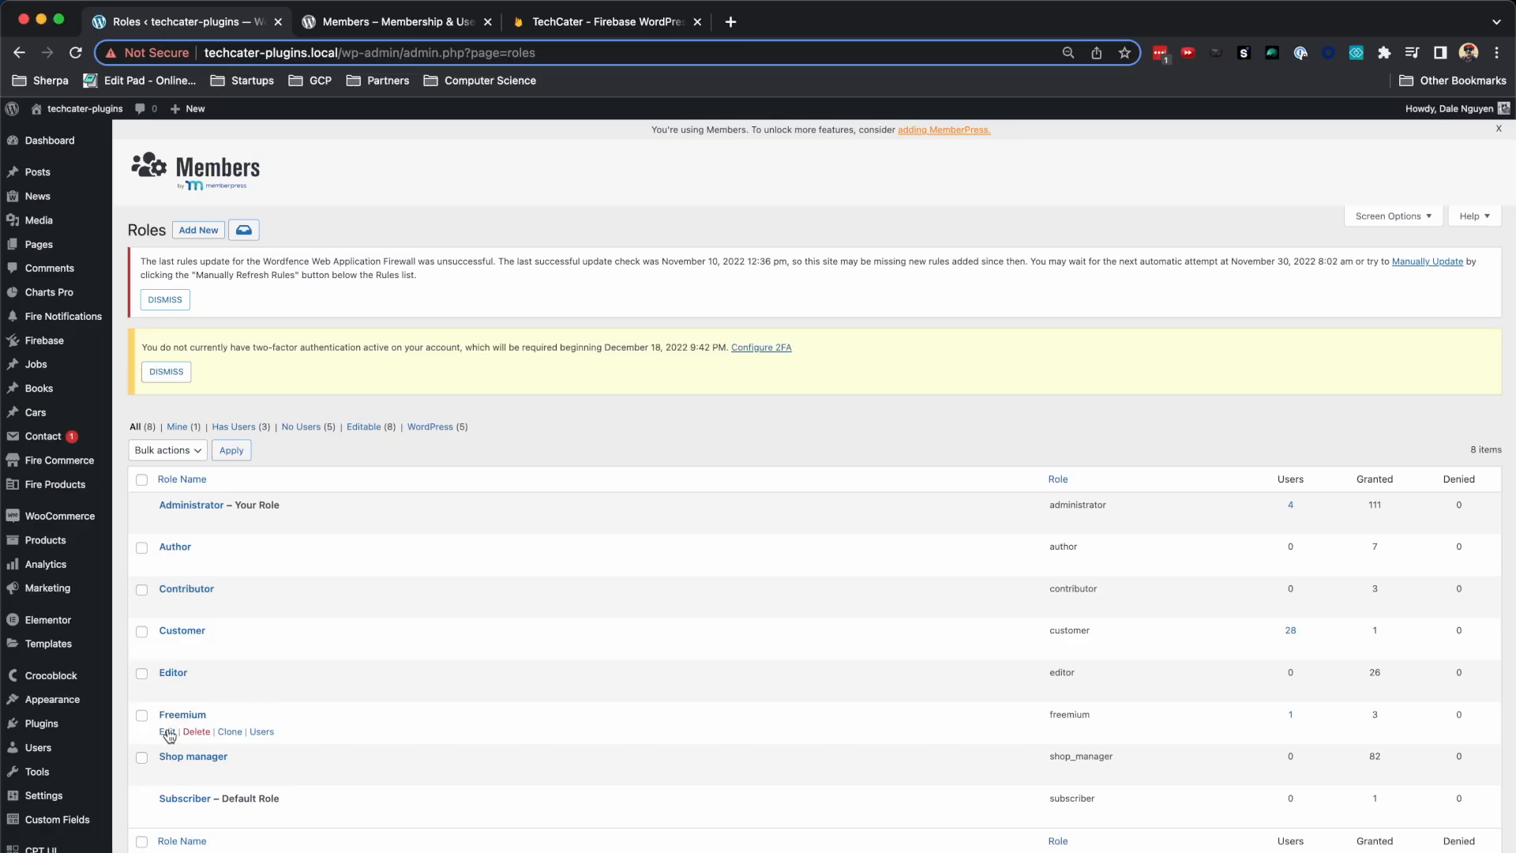
Step: Edit the Freemium role to view its capabilities, granted only Read
left_click(166, 731)
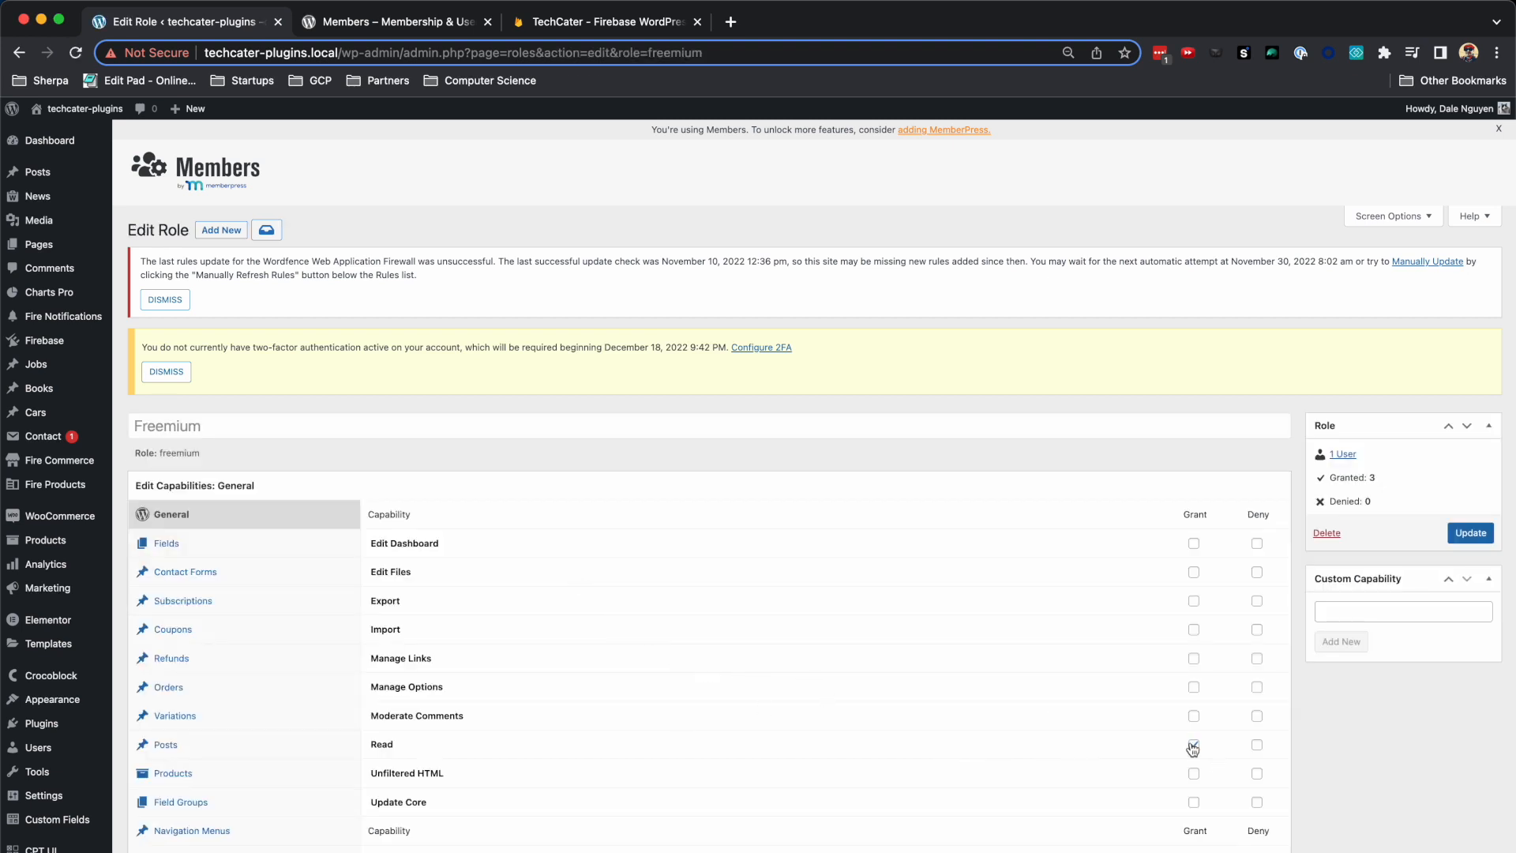
left_click(1193, 744)
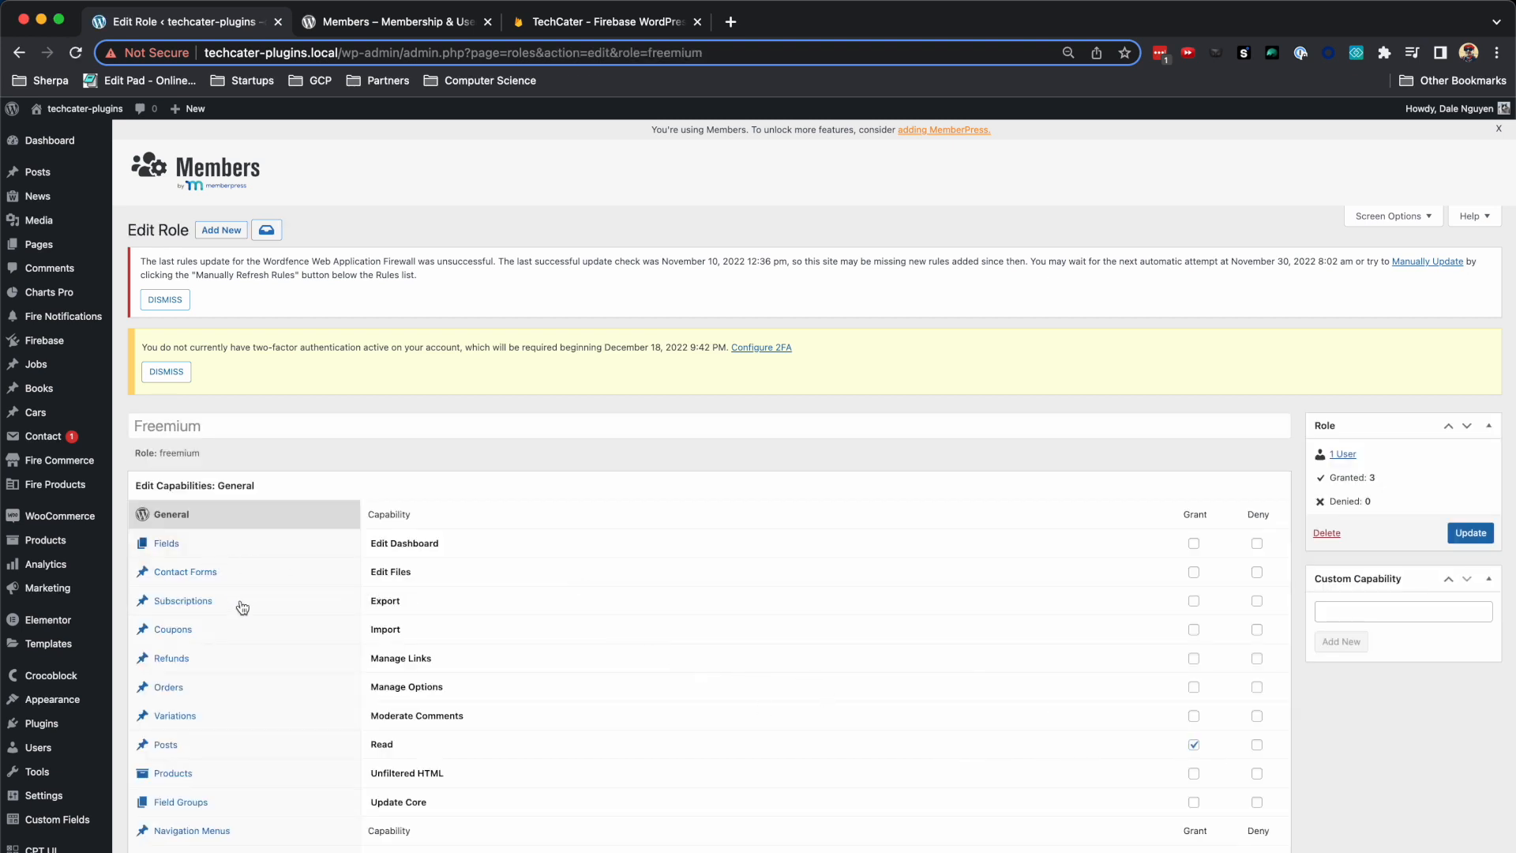
mouse_move(322, 634)
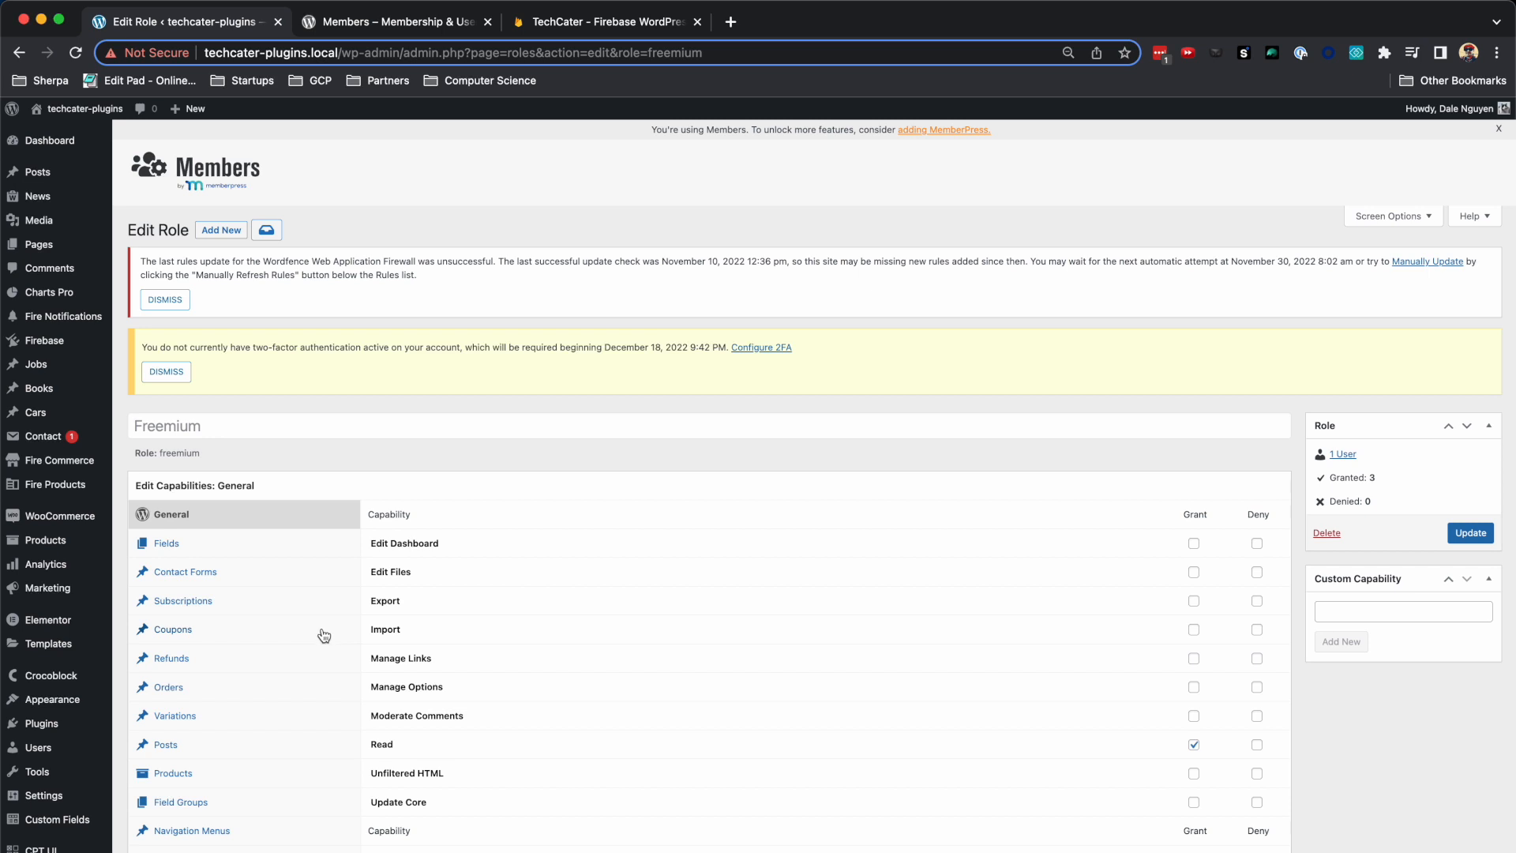
mouse_move(629, 619)
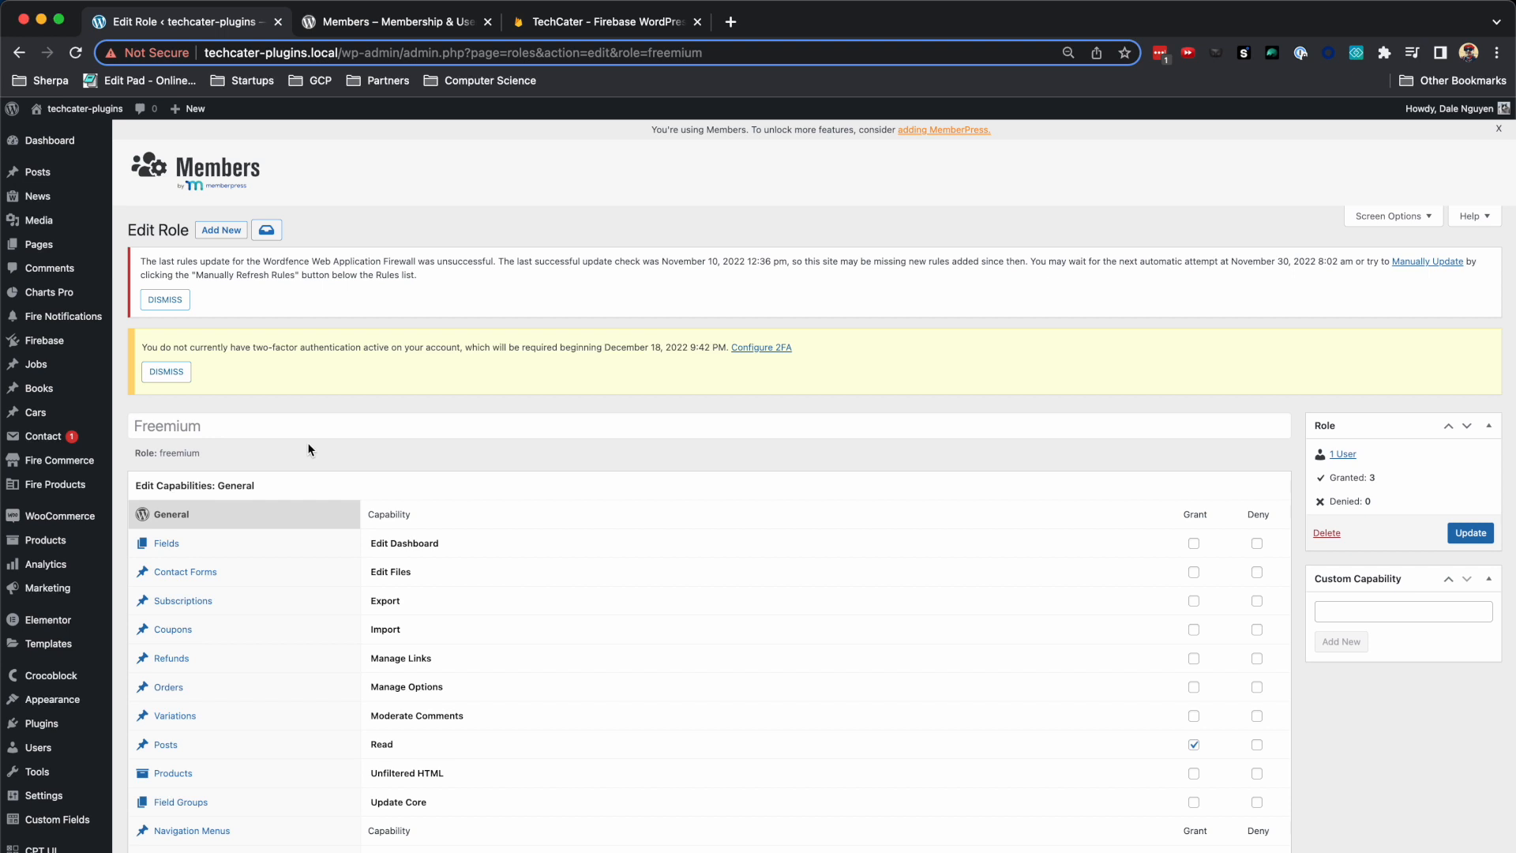
mouse_move(42, 436)
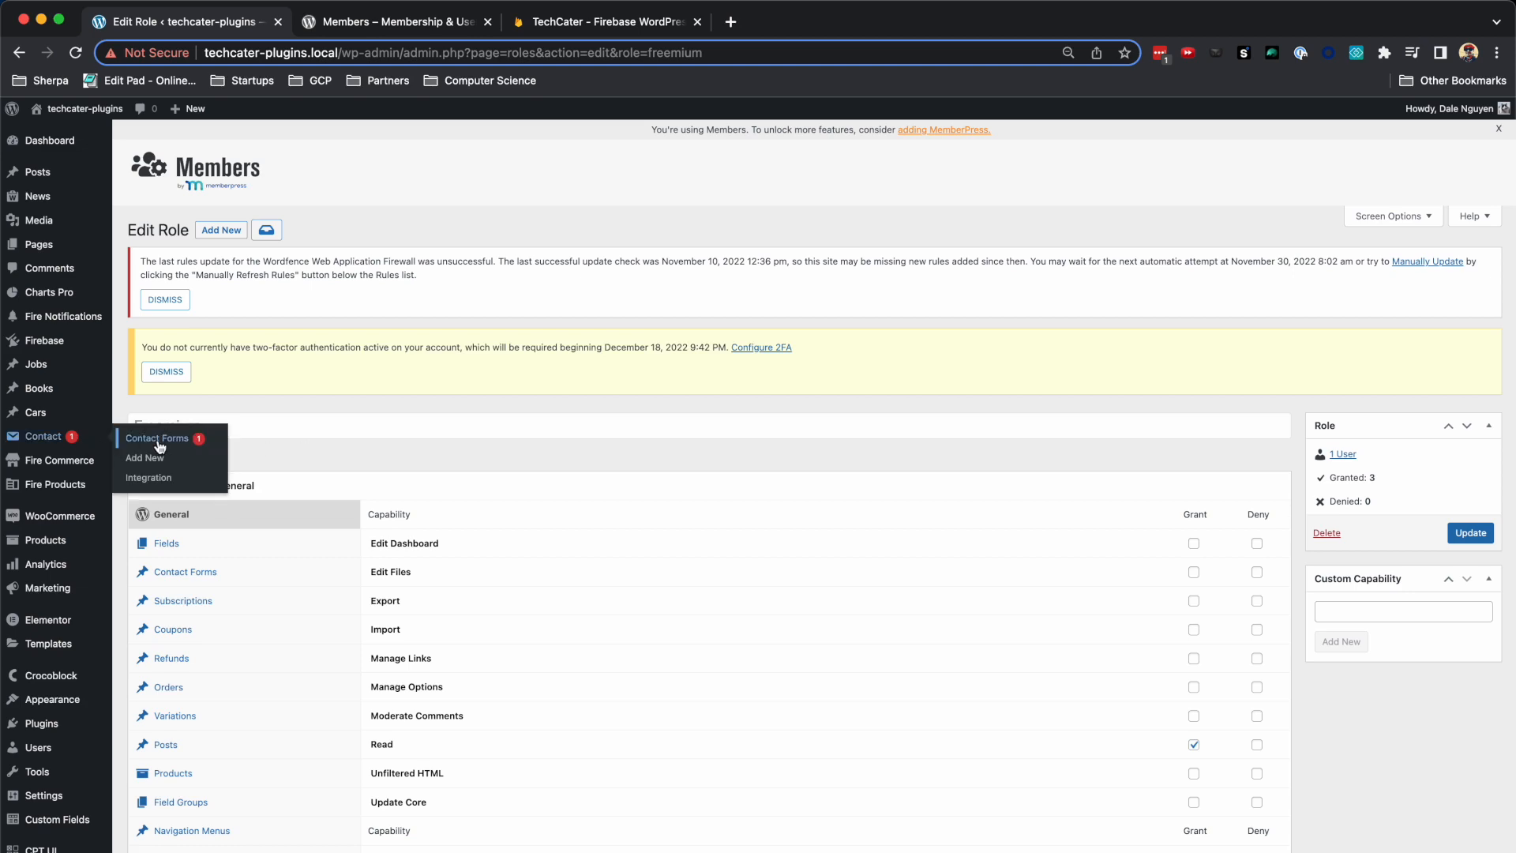
Step: Edit the Custom C7 Registration Form and highlight its hidden role value 'freemium'
left_click(156, 438)
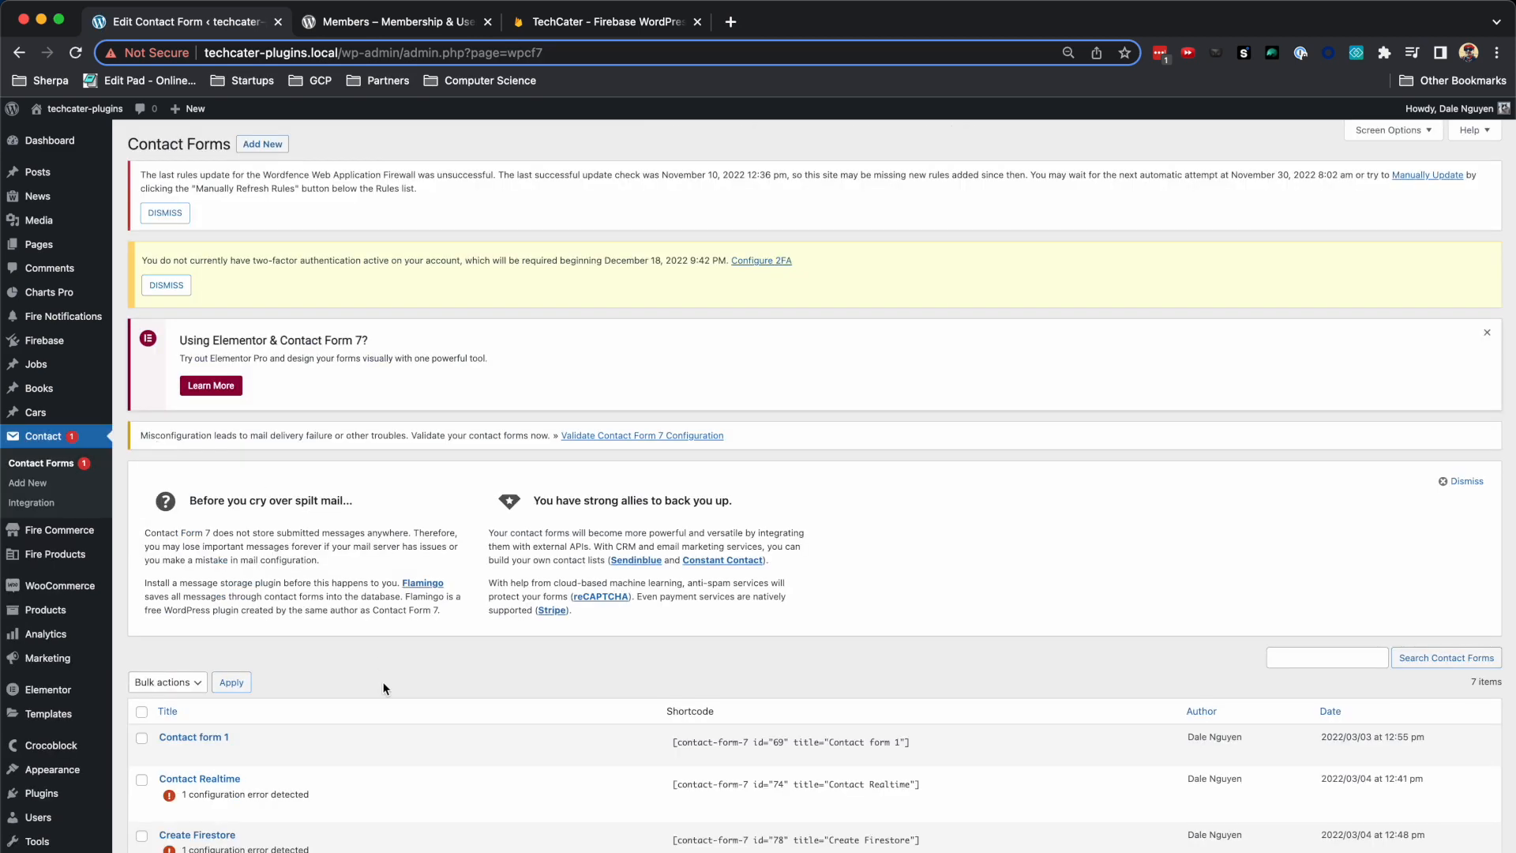
scroll("down", 3)
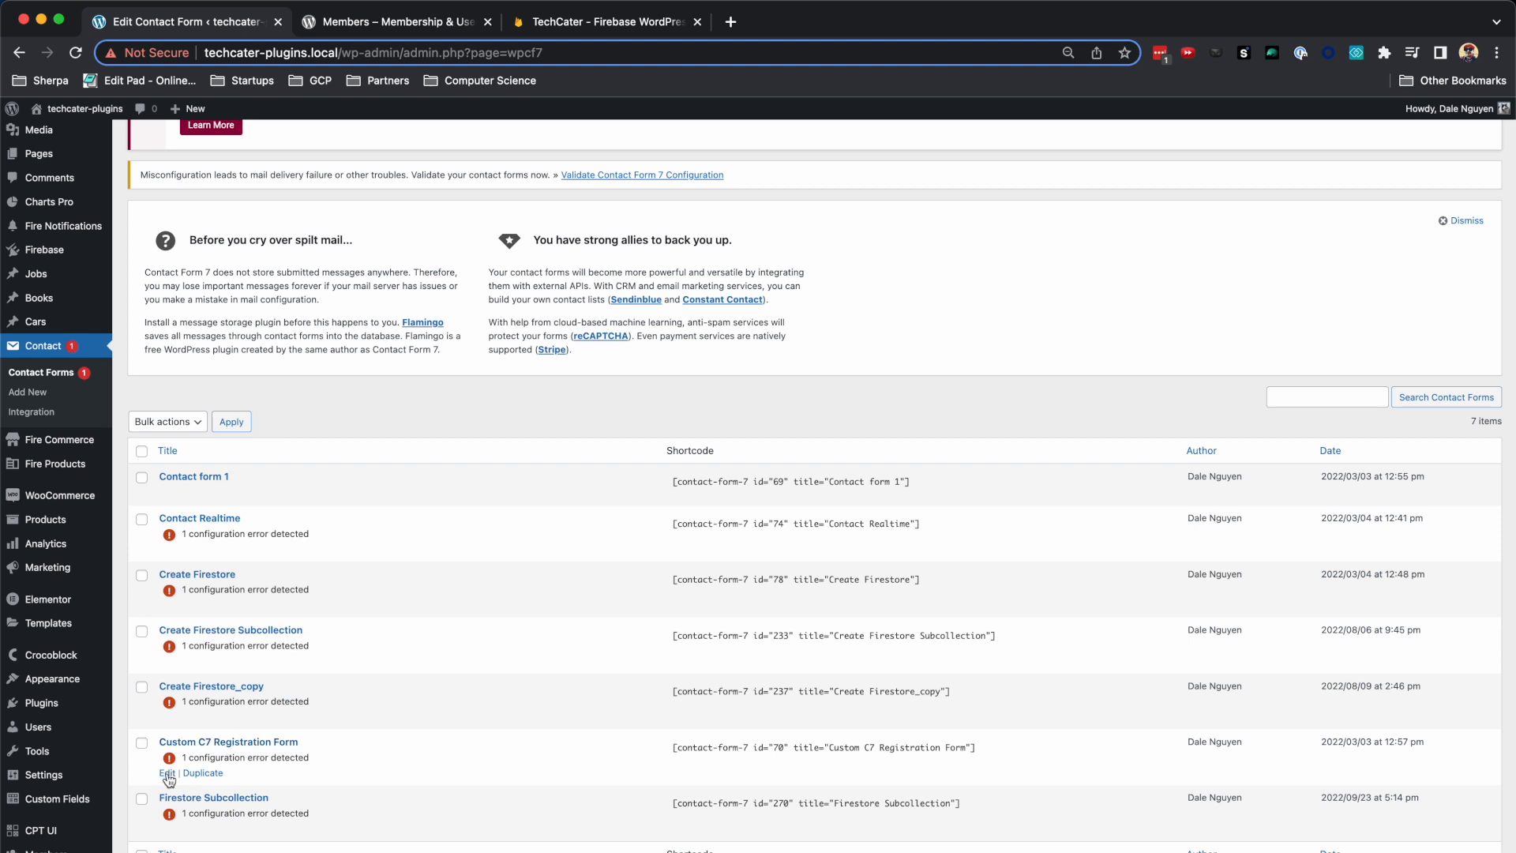
left_click(165, 774)
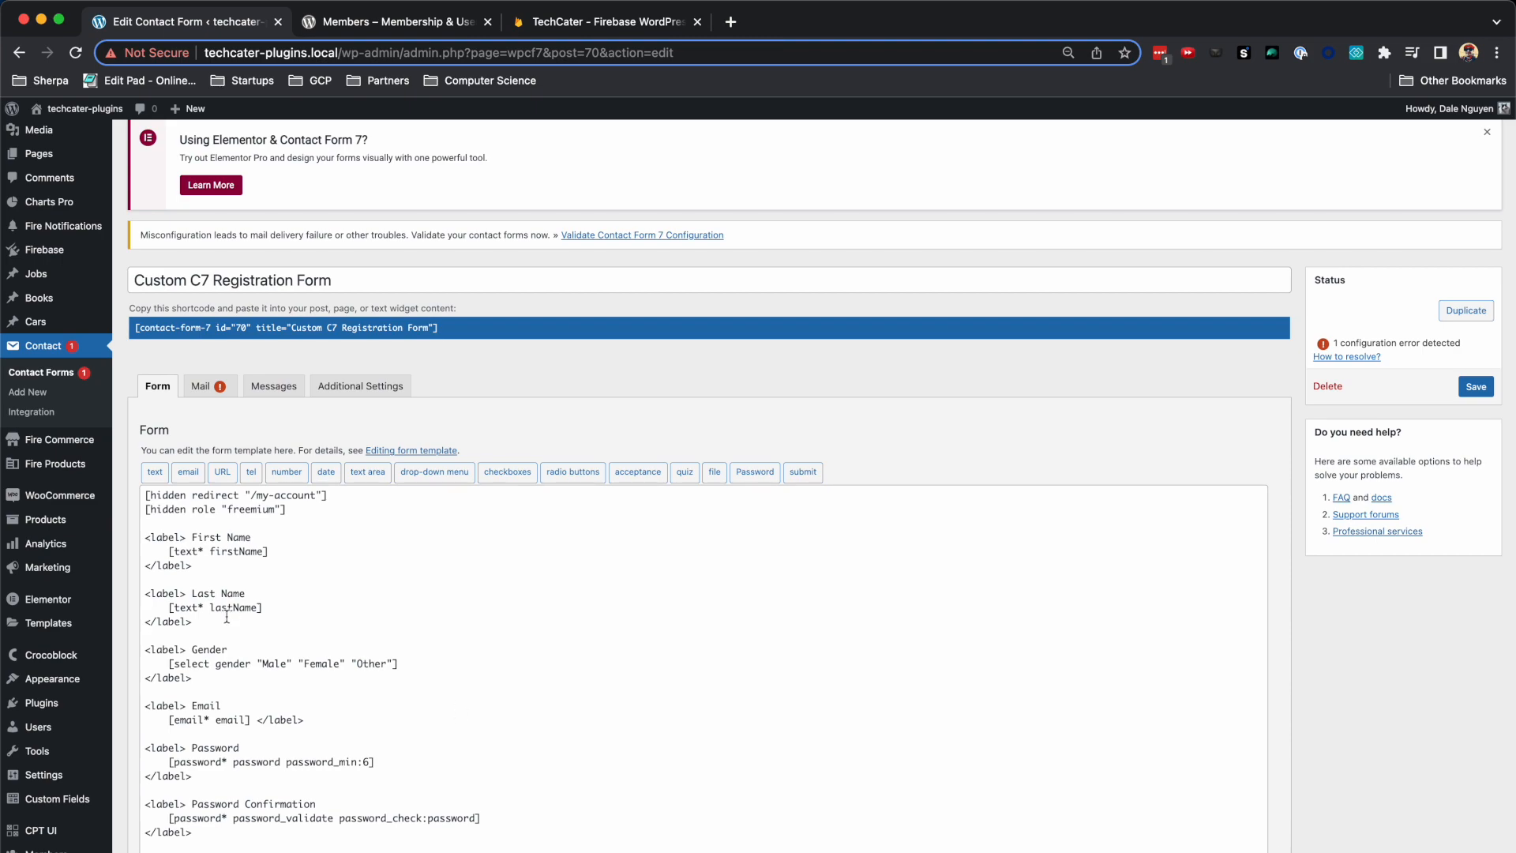
scroll("down", 3)
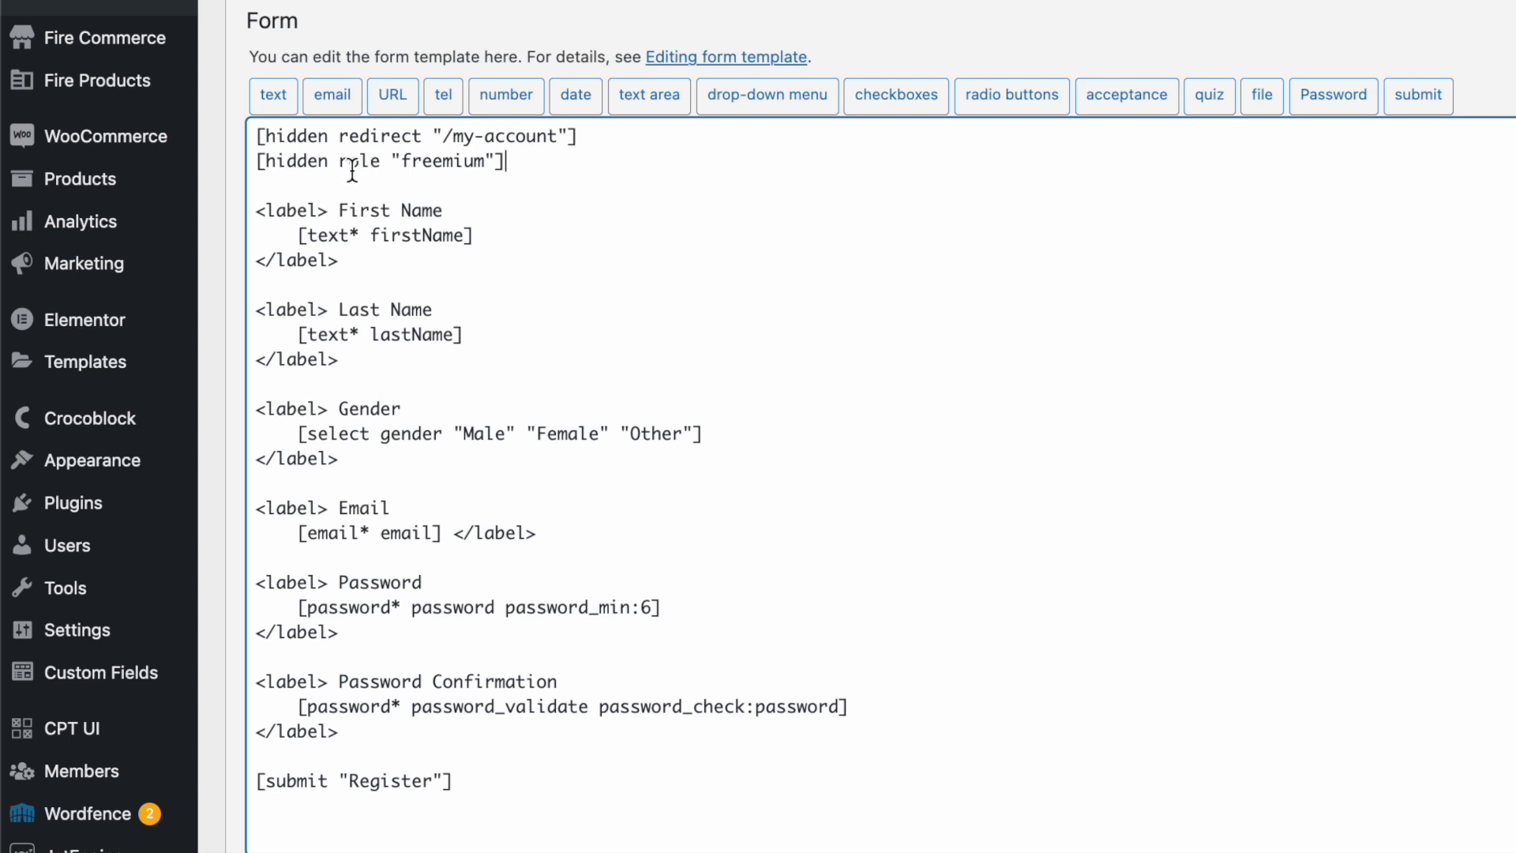
double_click(360, 161)
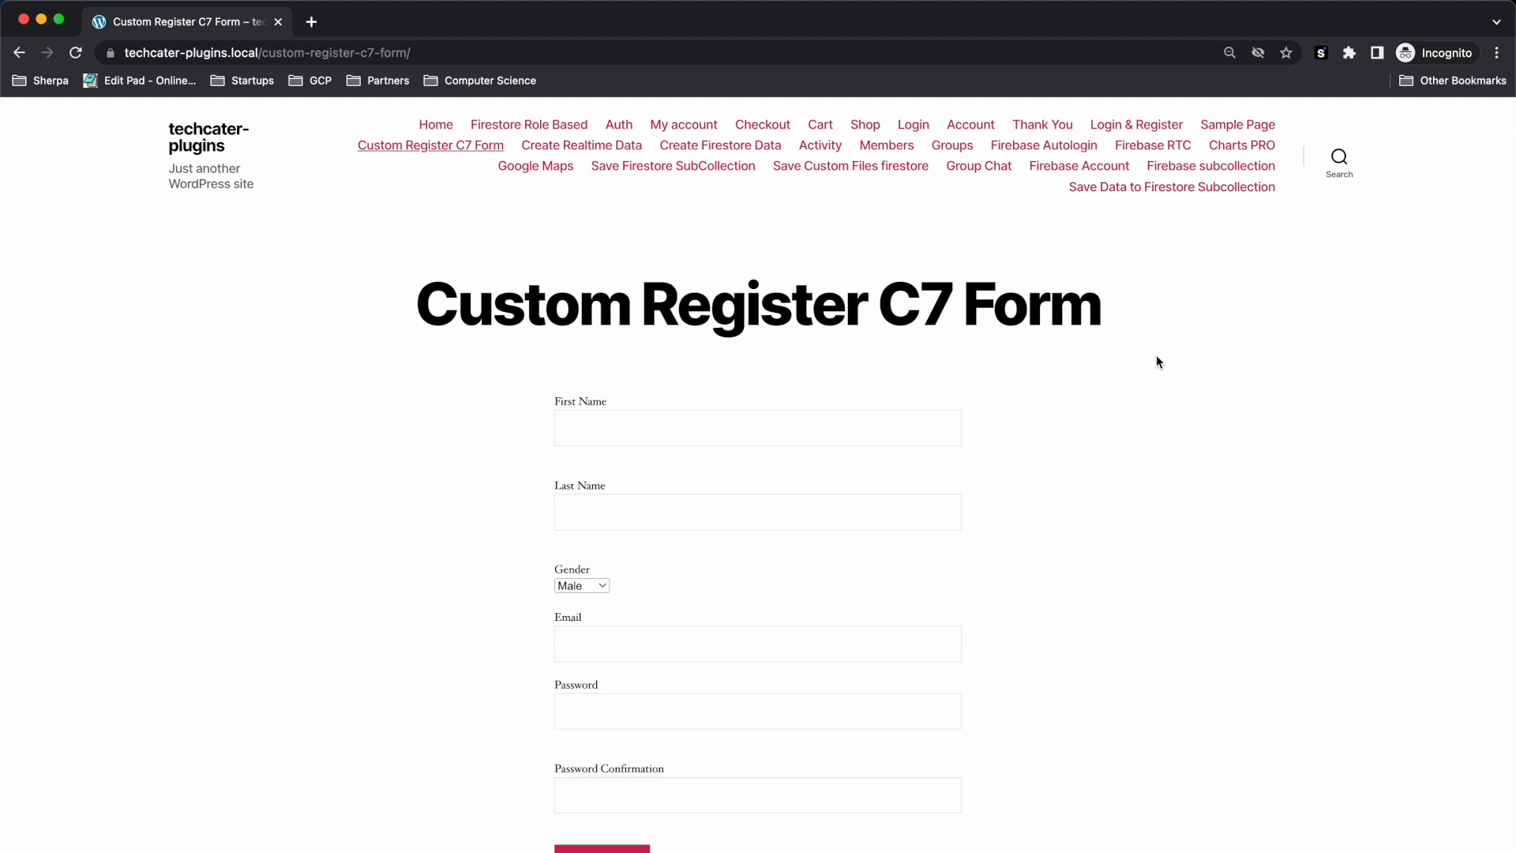
mouse_move(1158, 363)
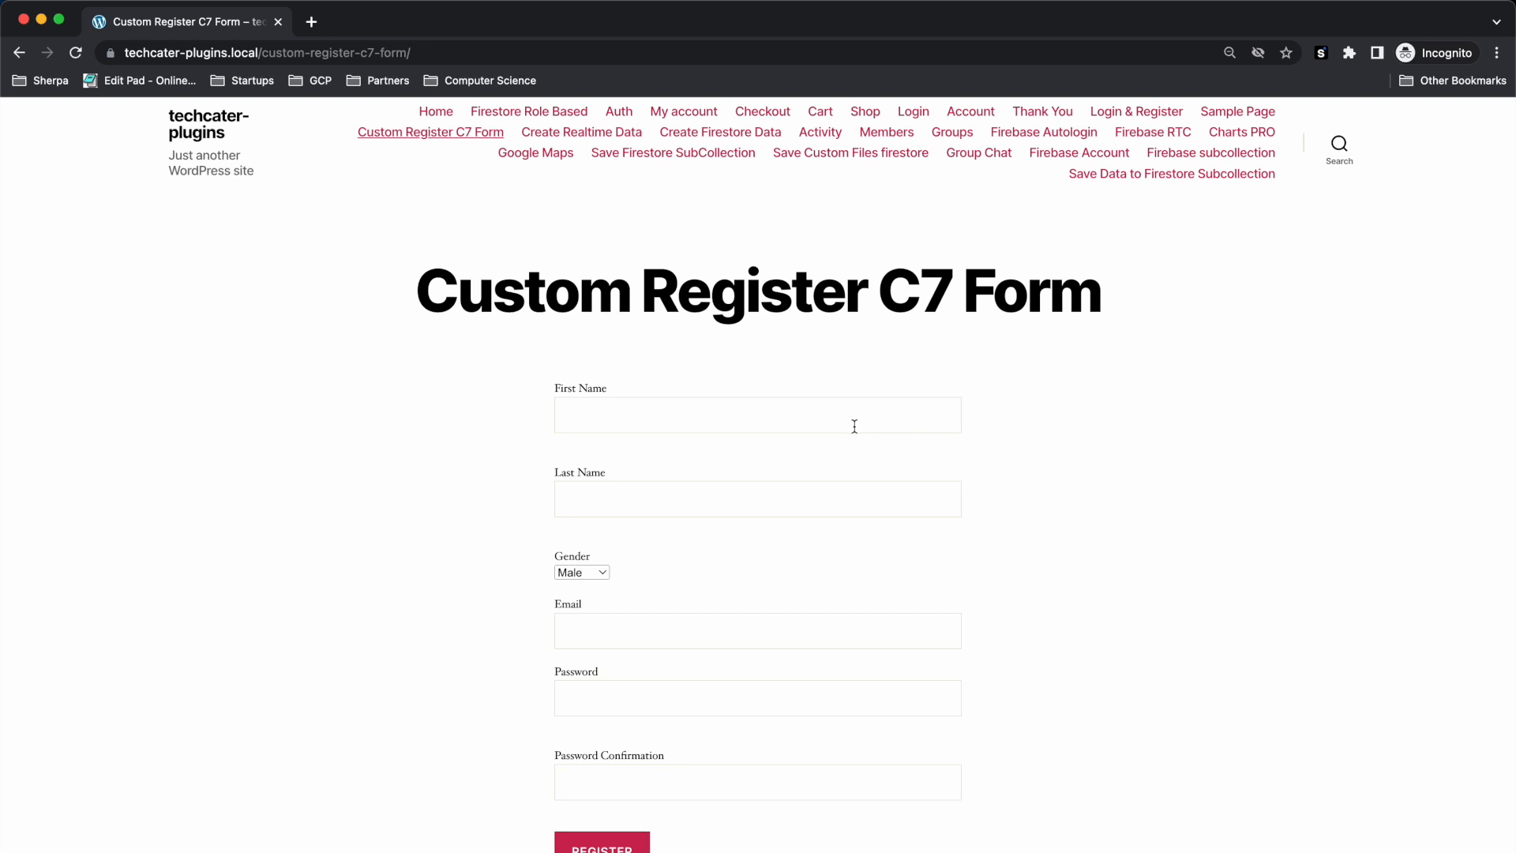
type("Test")
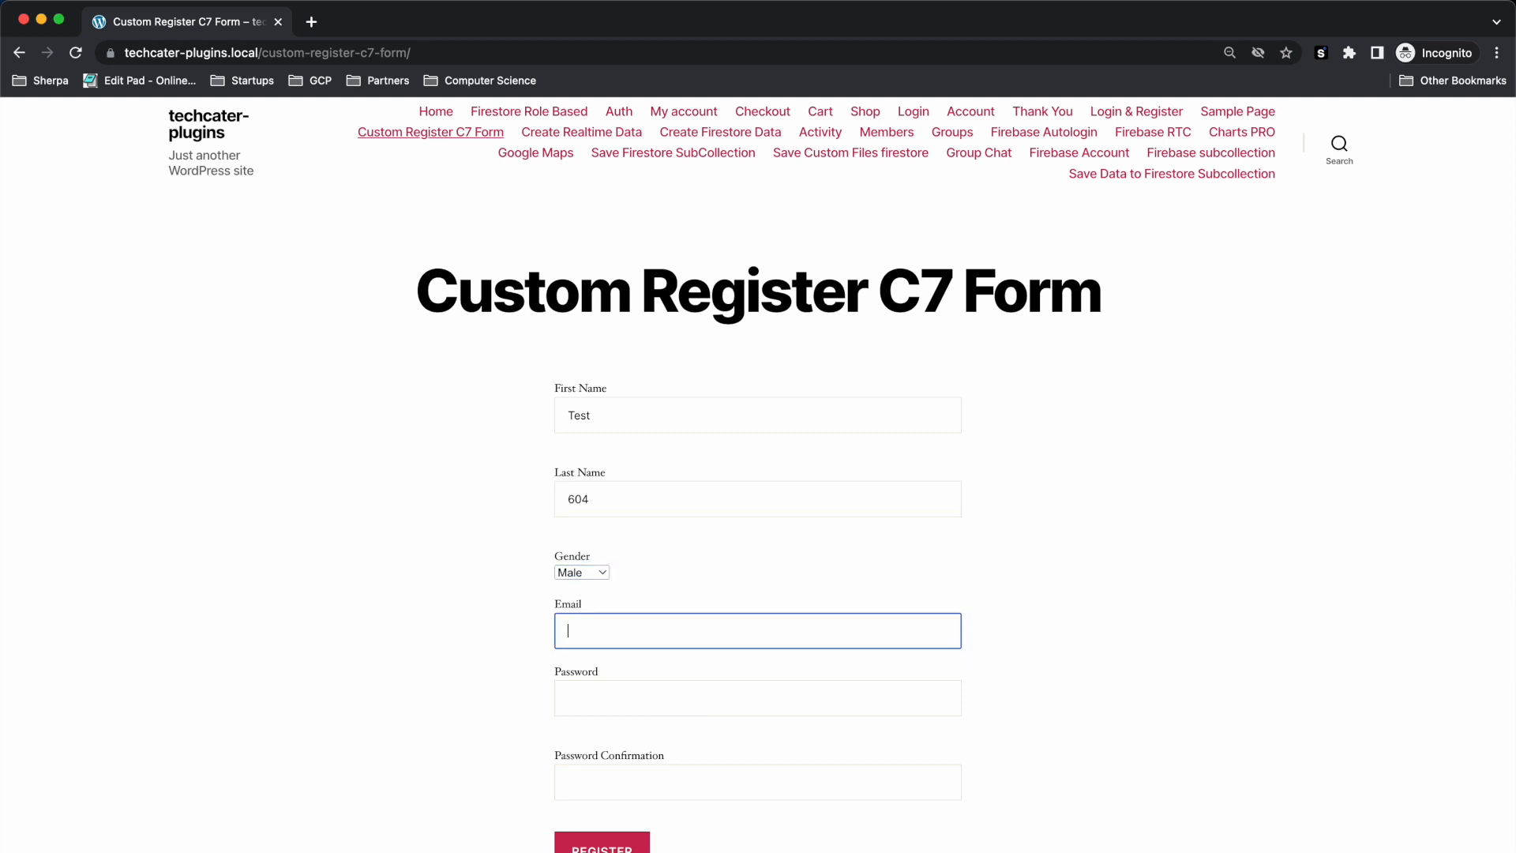
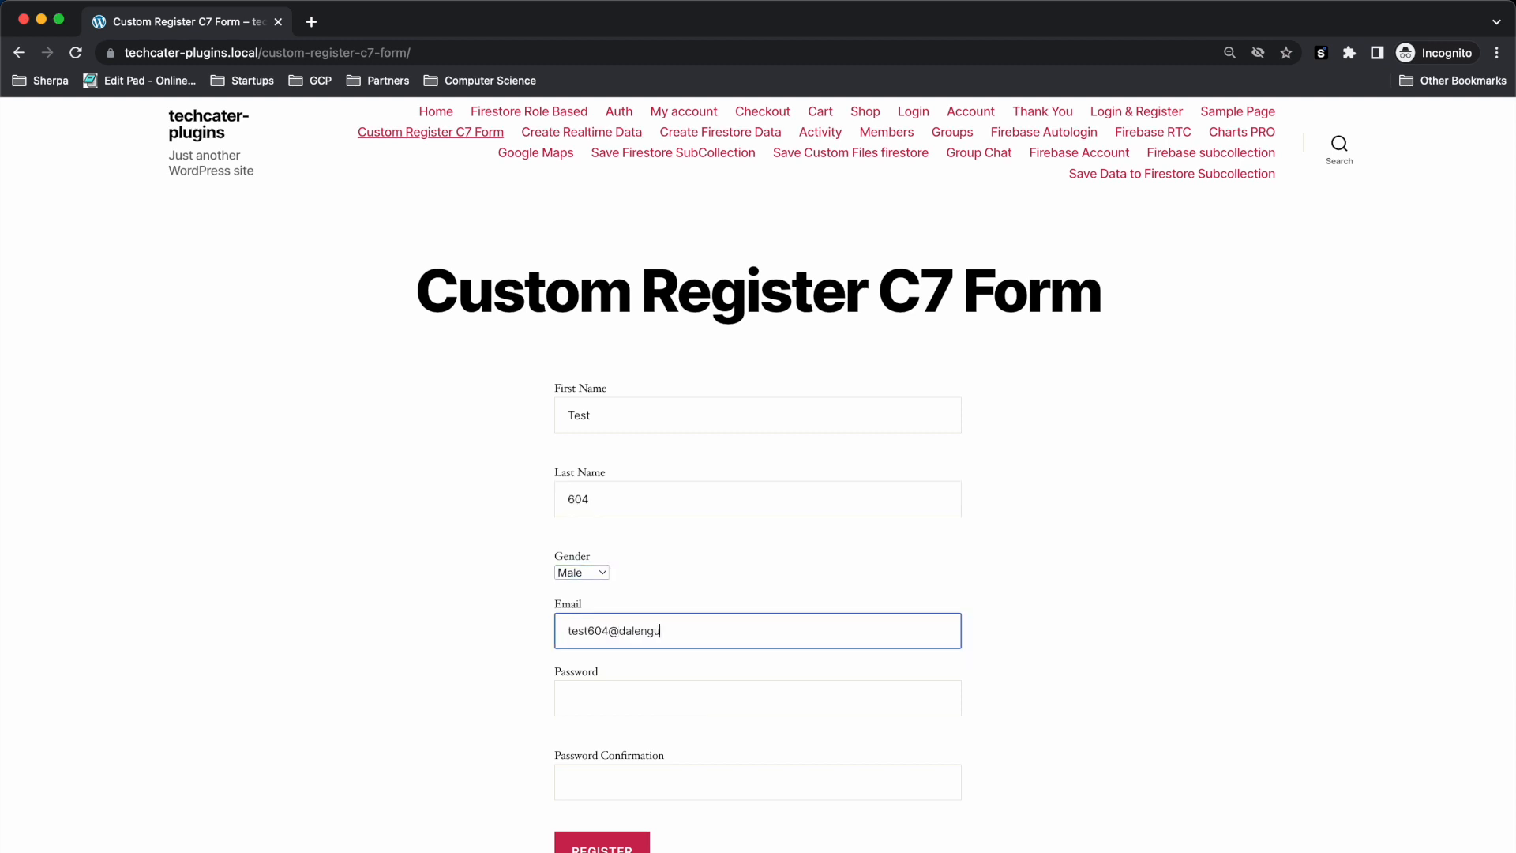
type("•••••")
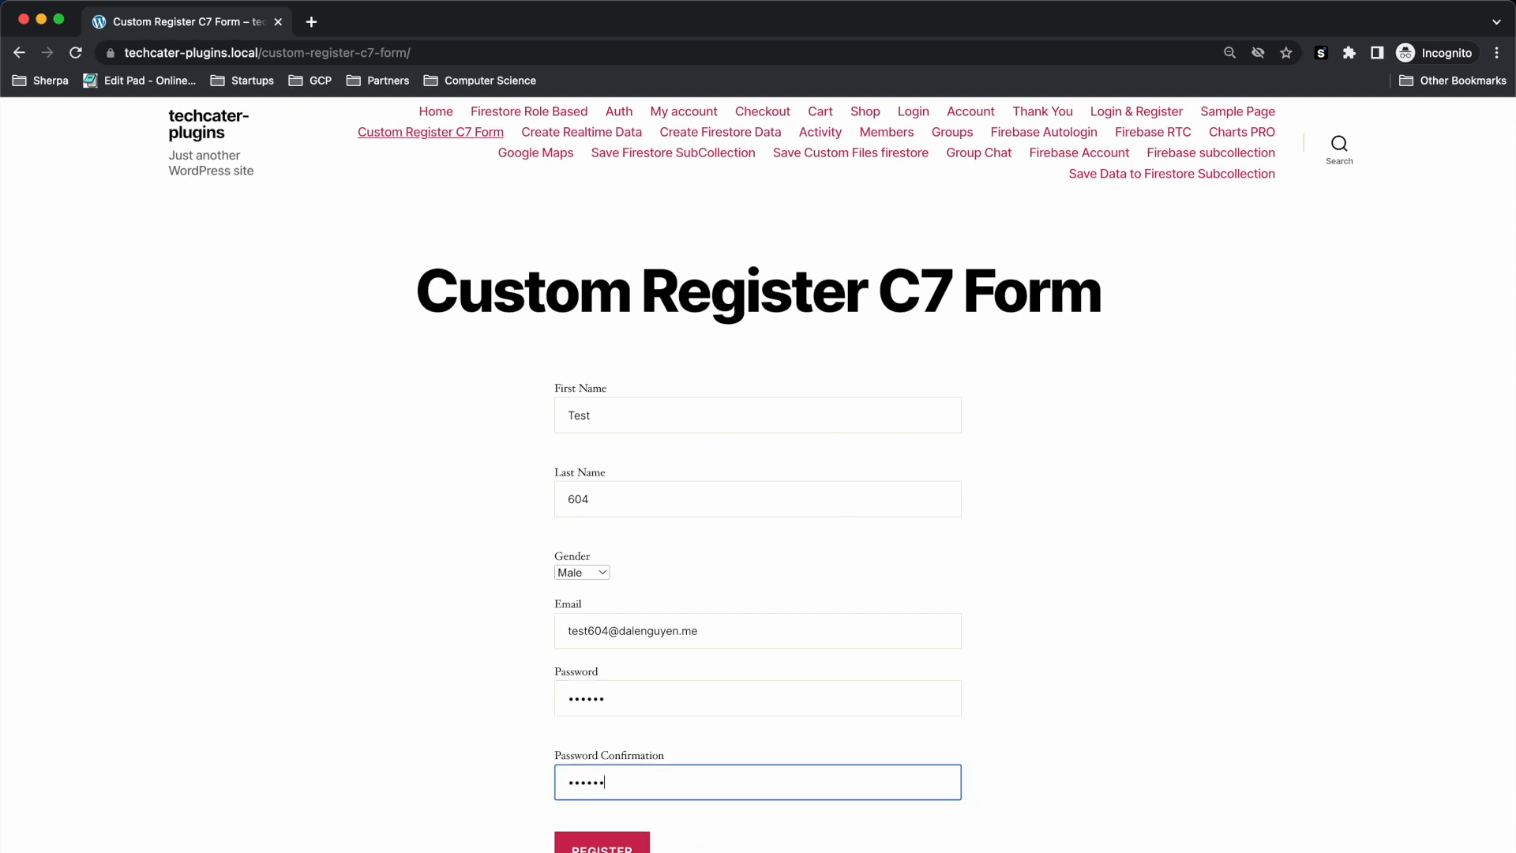
left_click(600, 841)
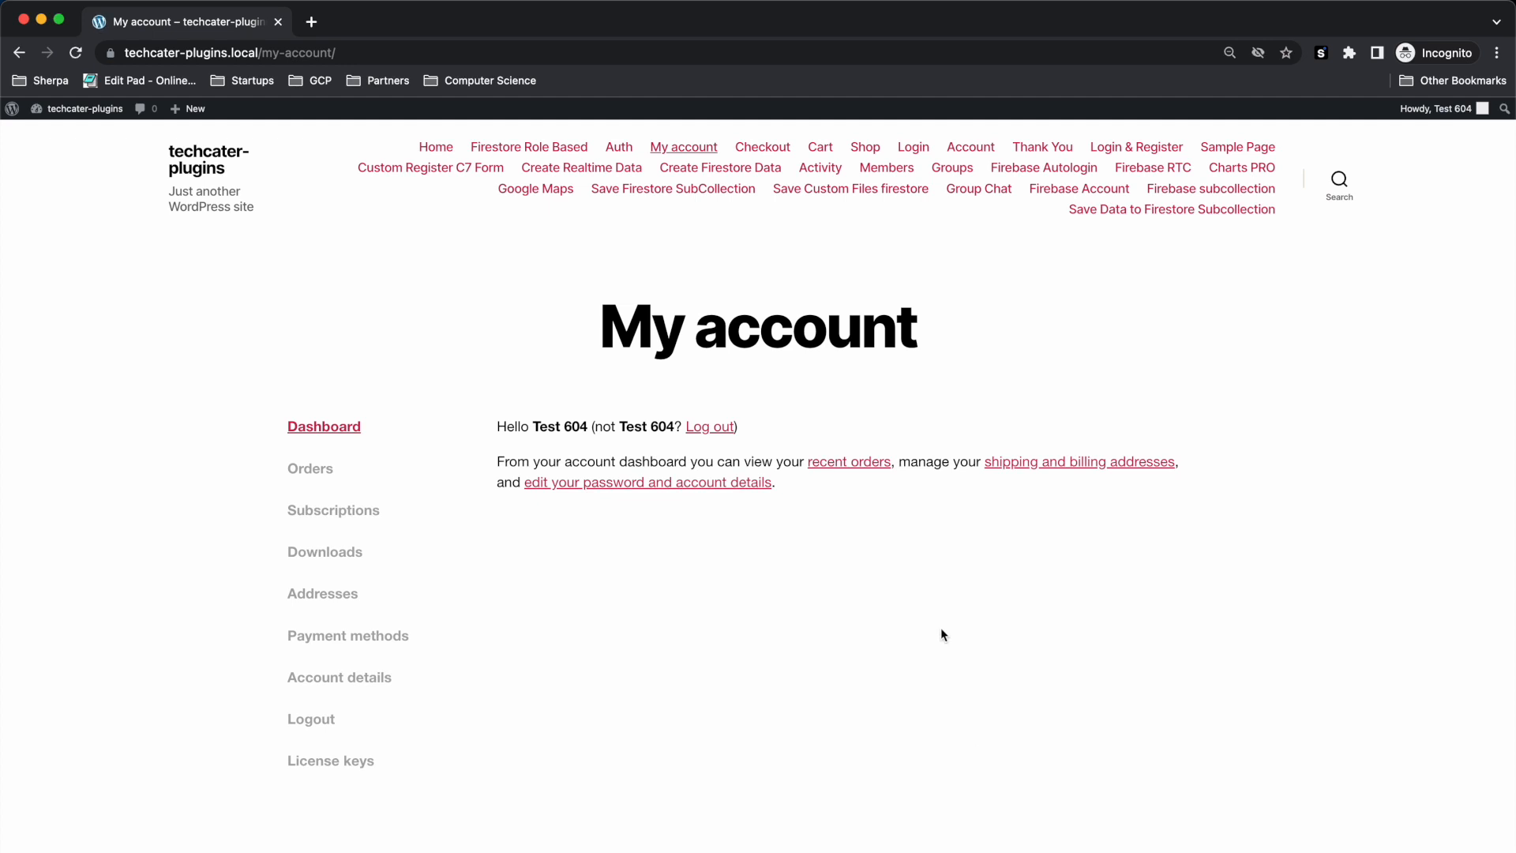
mouse_move(940, 632)
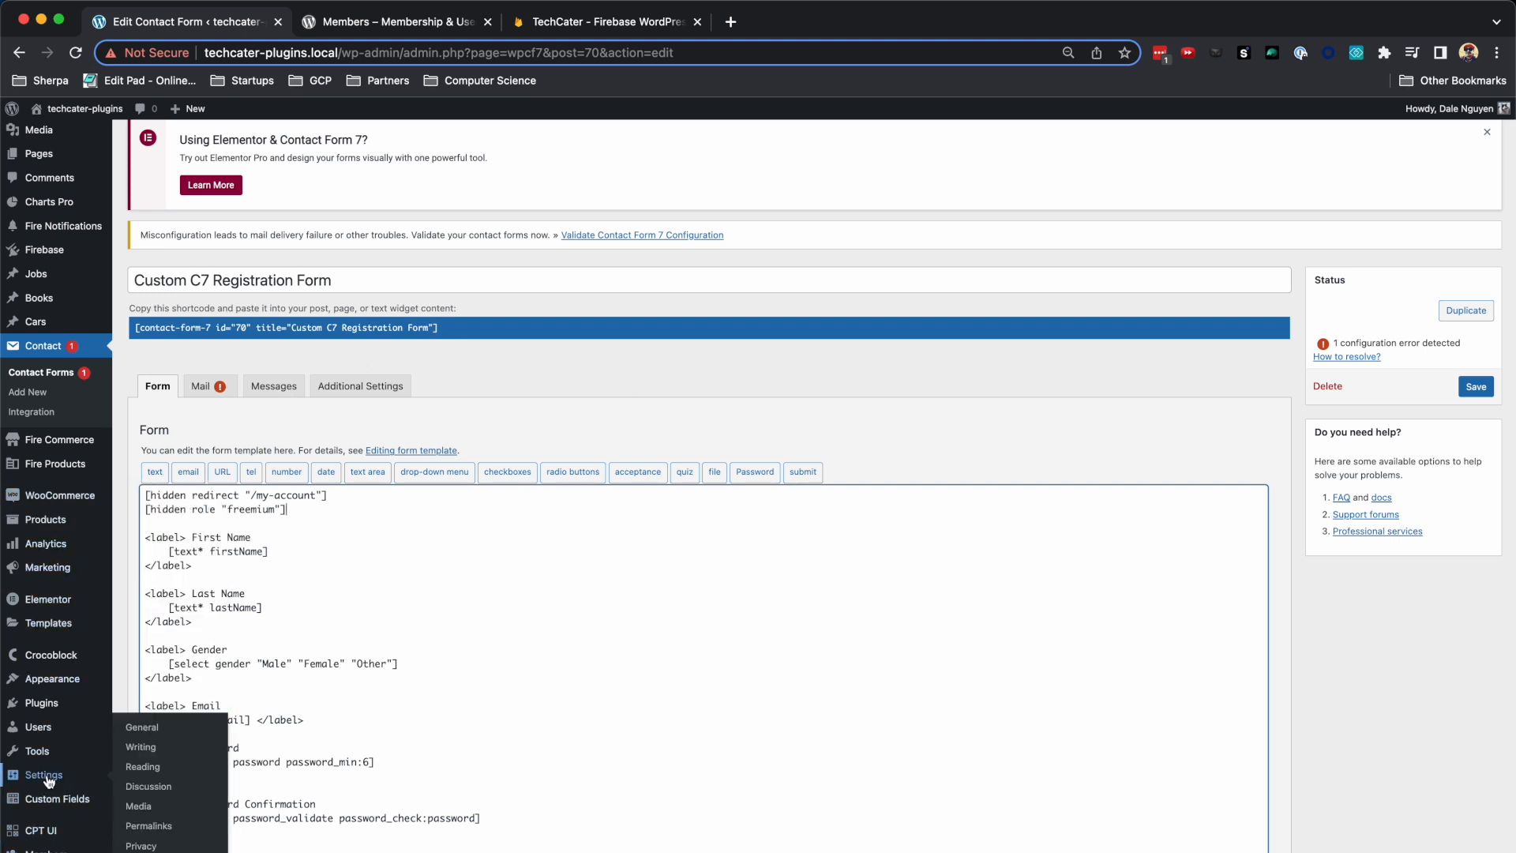
Step: Search All Users for the test604 account to confirm it has the Freemium role
left_click(37, 748)
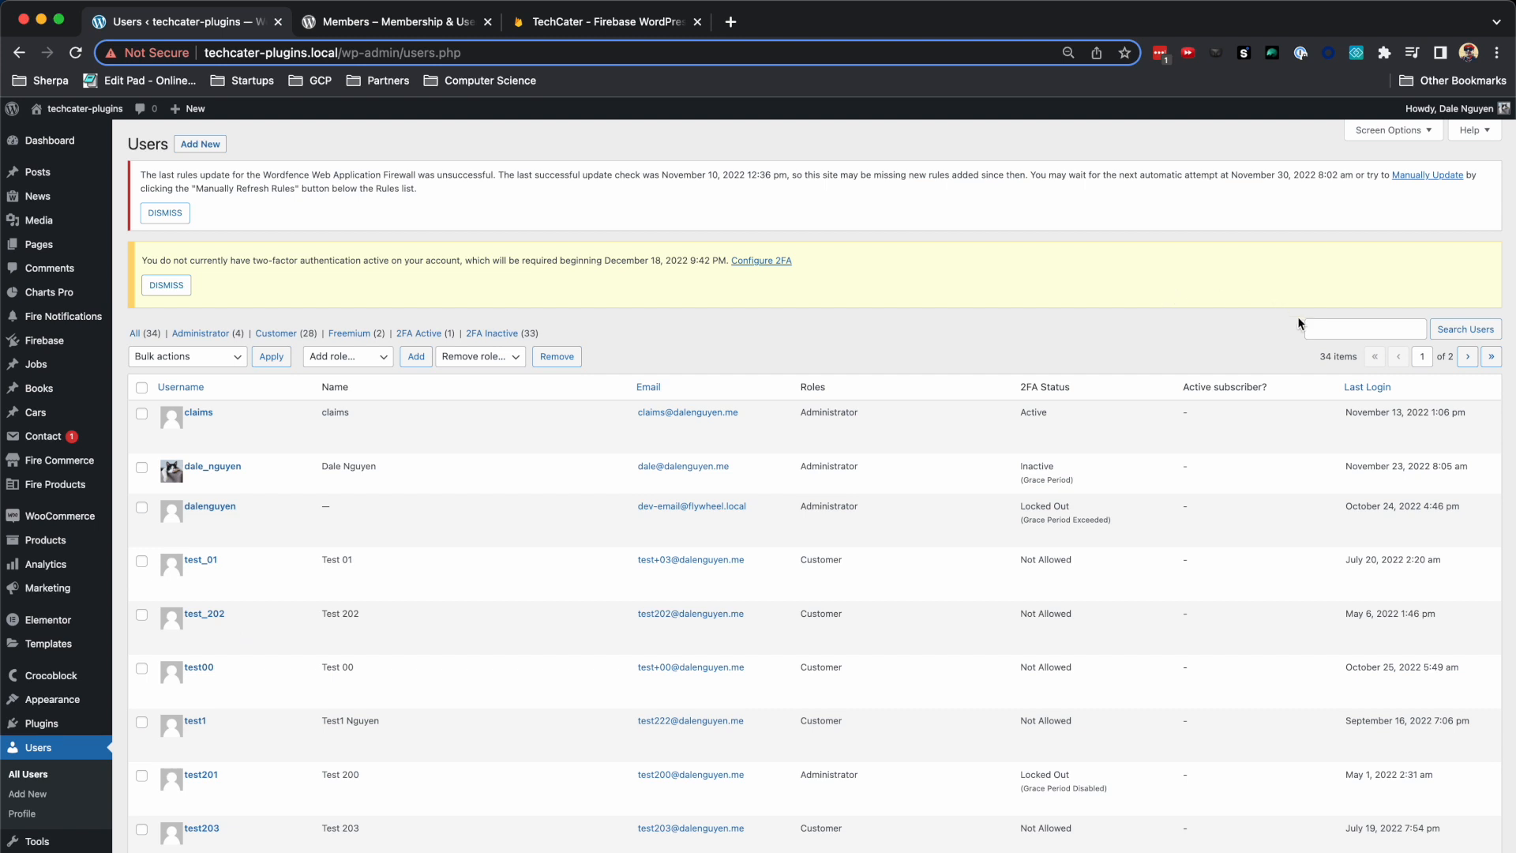
type("test")
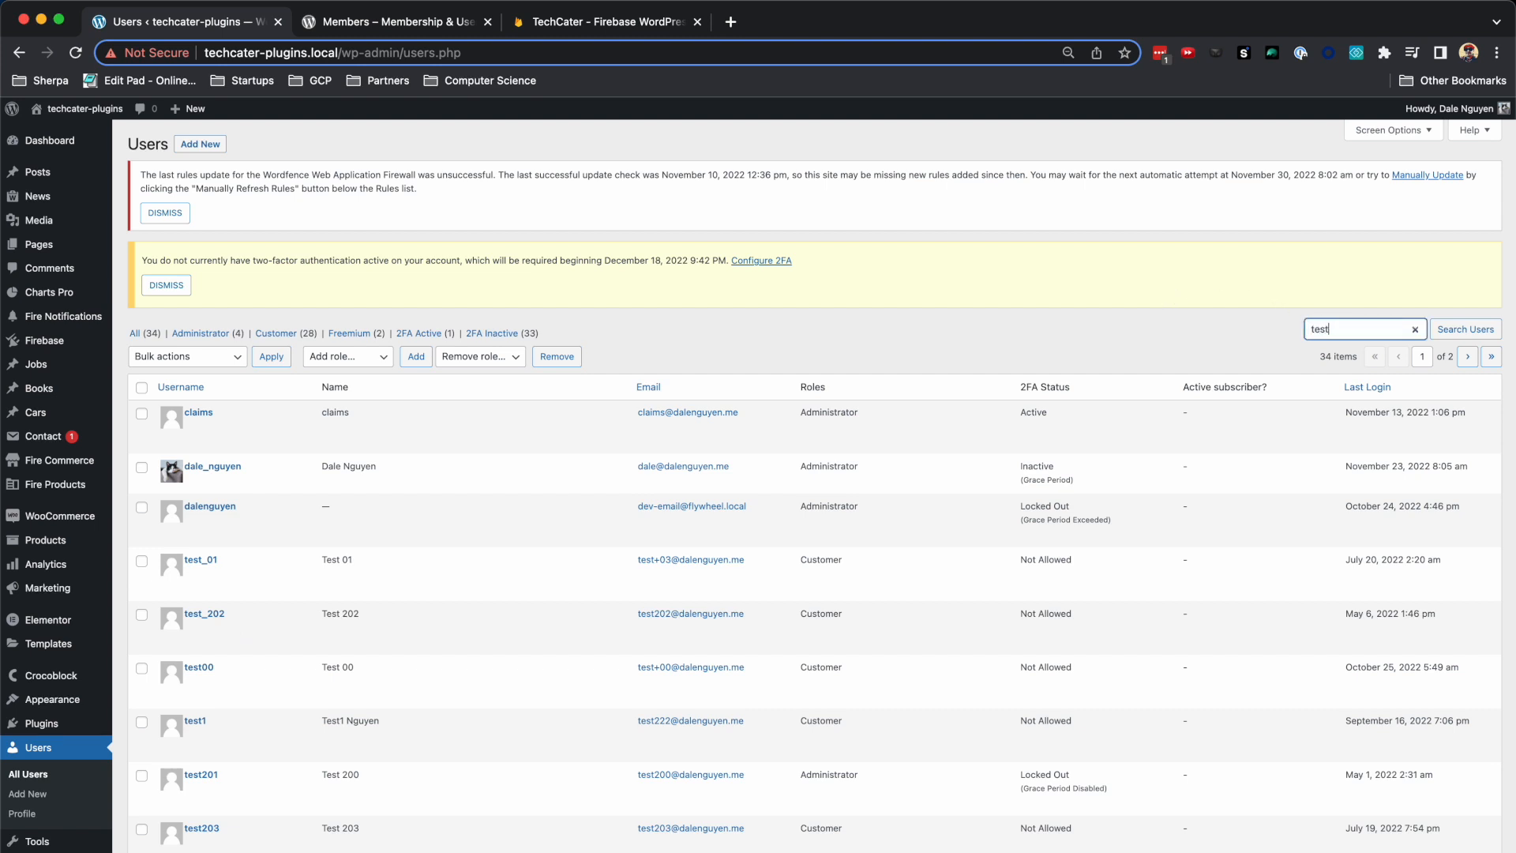
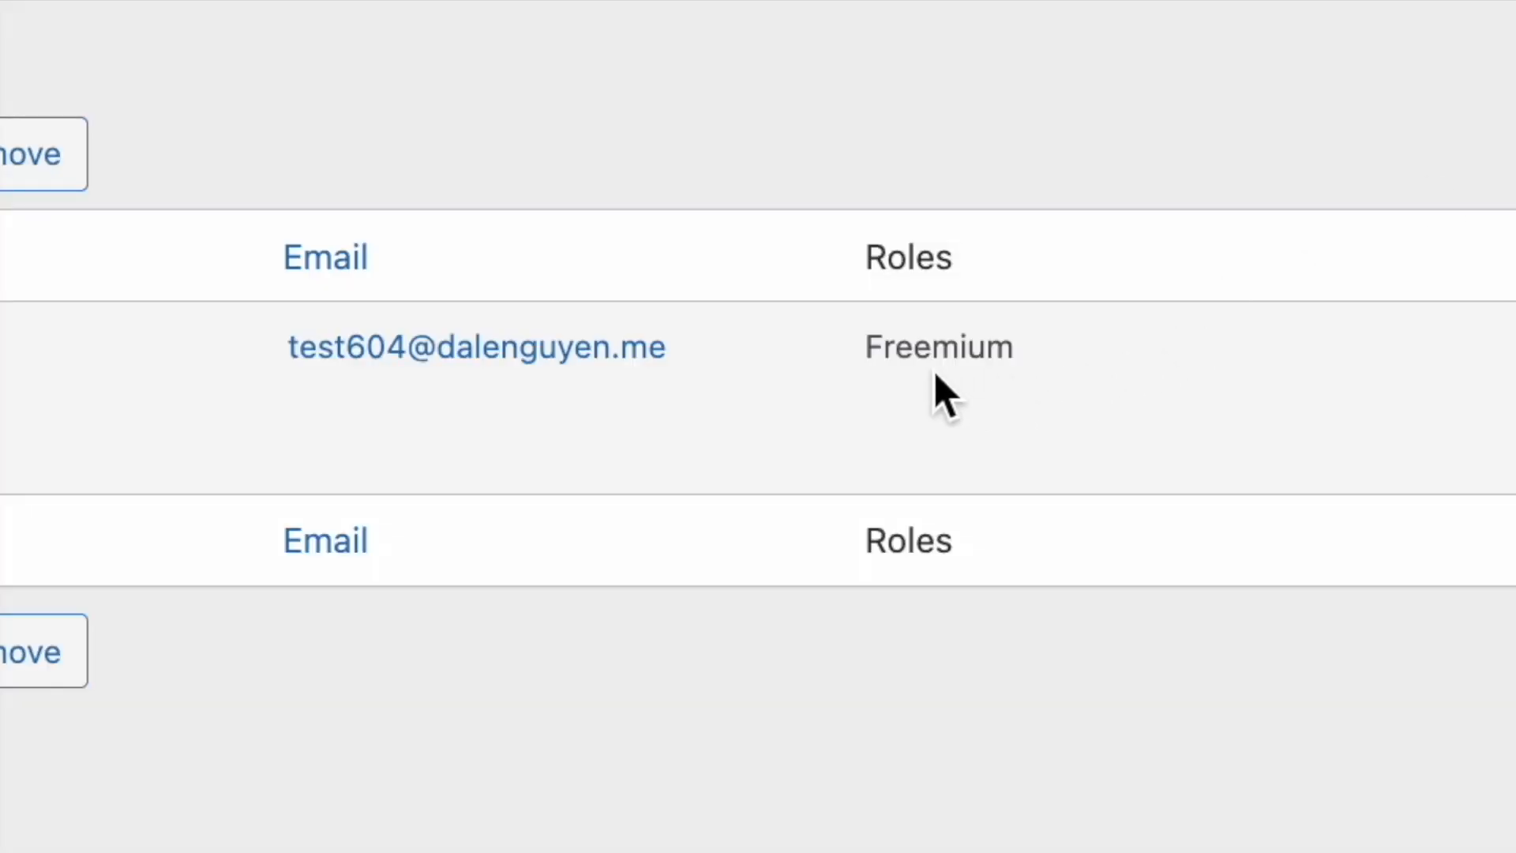
mouse_move(929, 357)
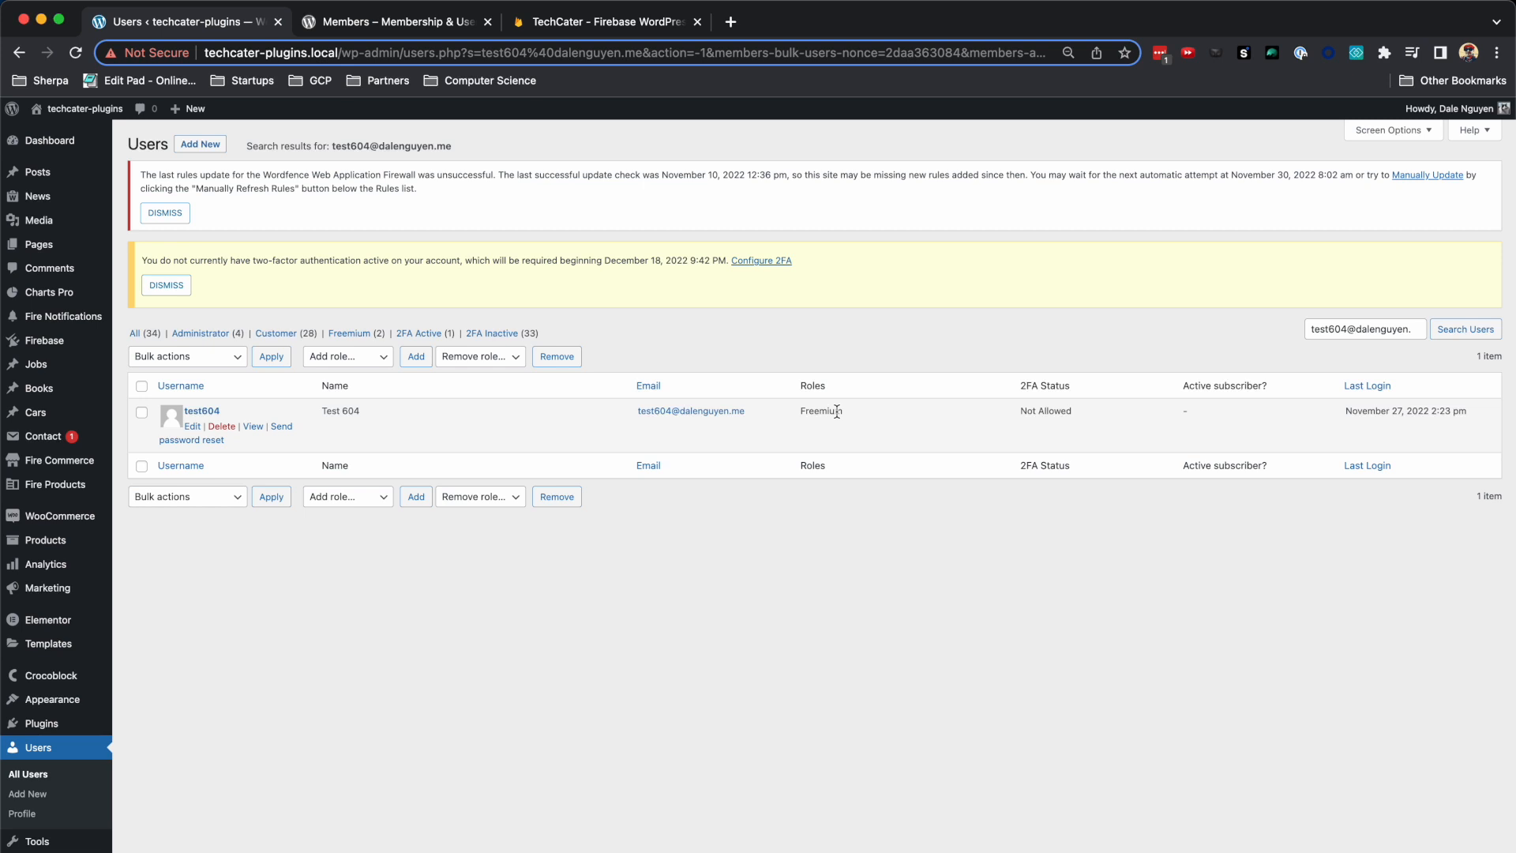
mouse_move(565, 252)
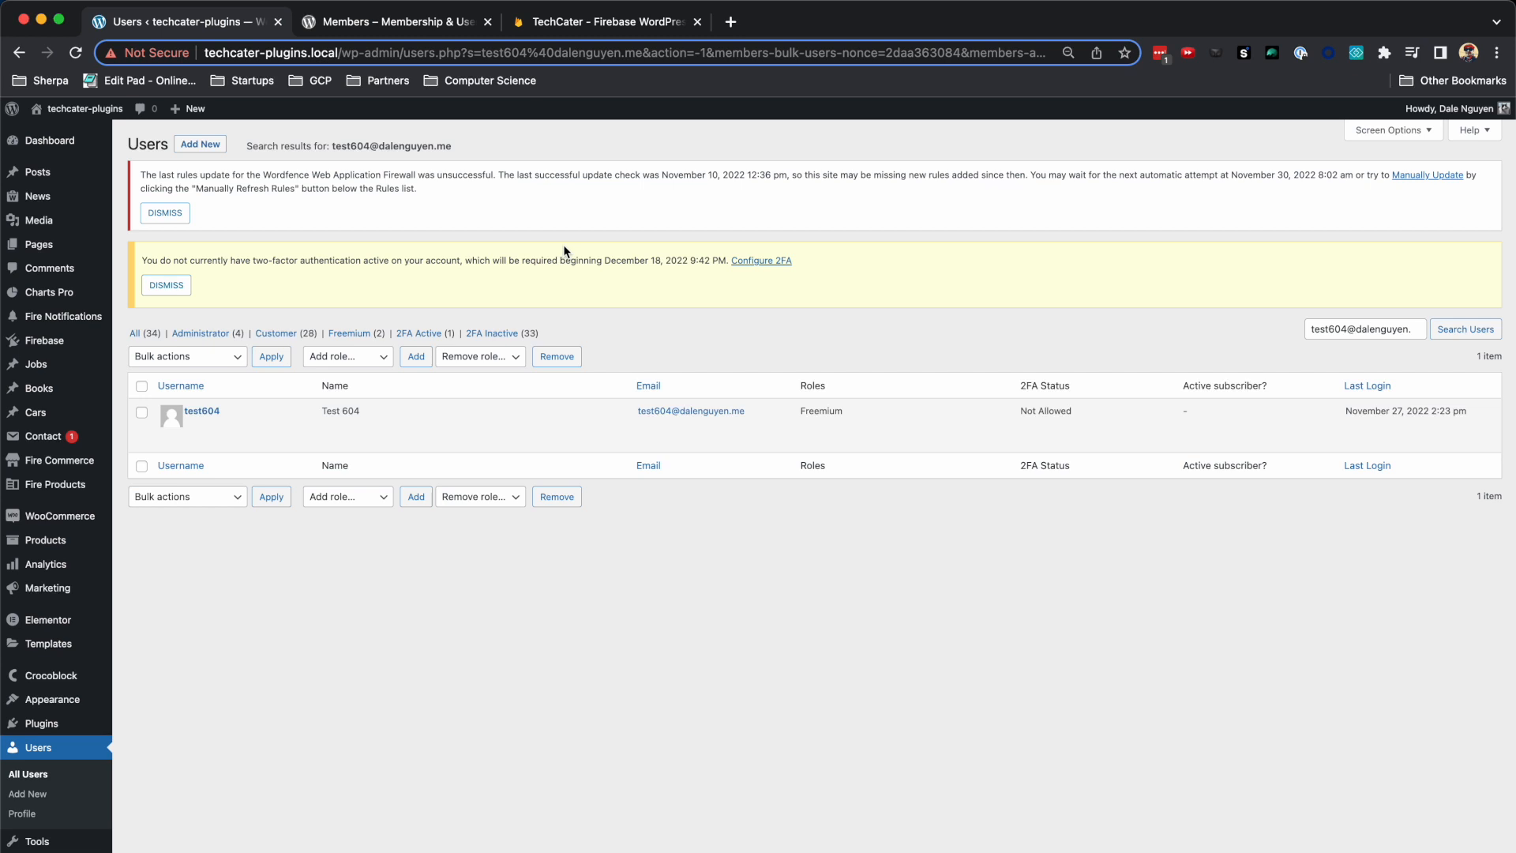
mouse_move(683, 314)
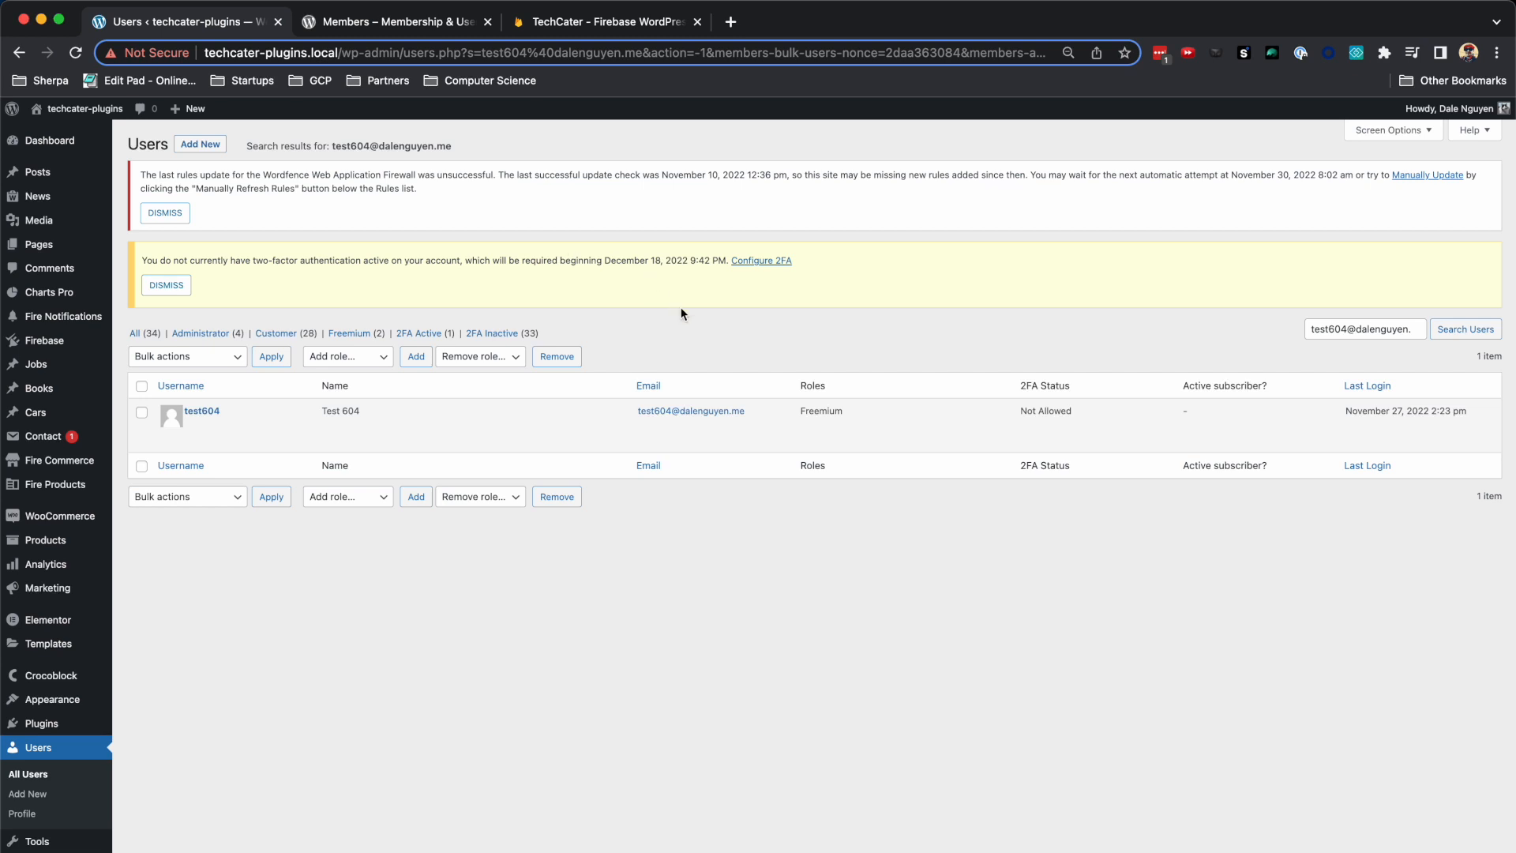